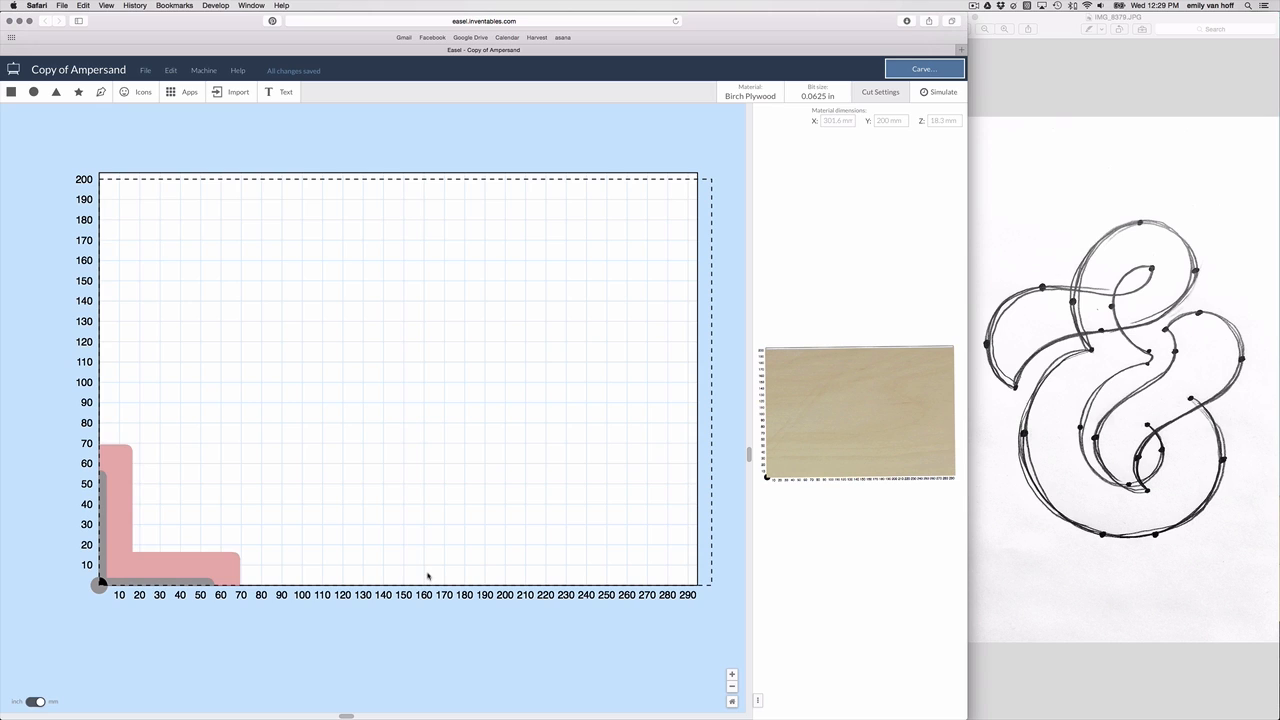
pyautogui.moveTo(482, 546)
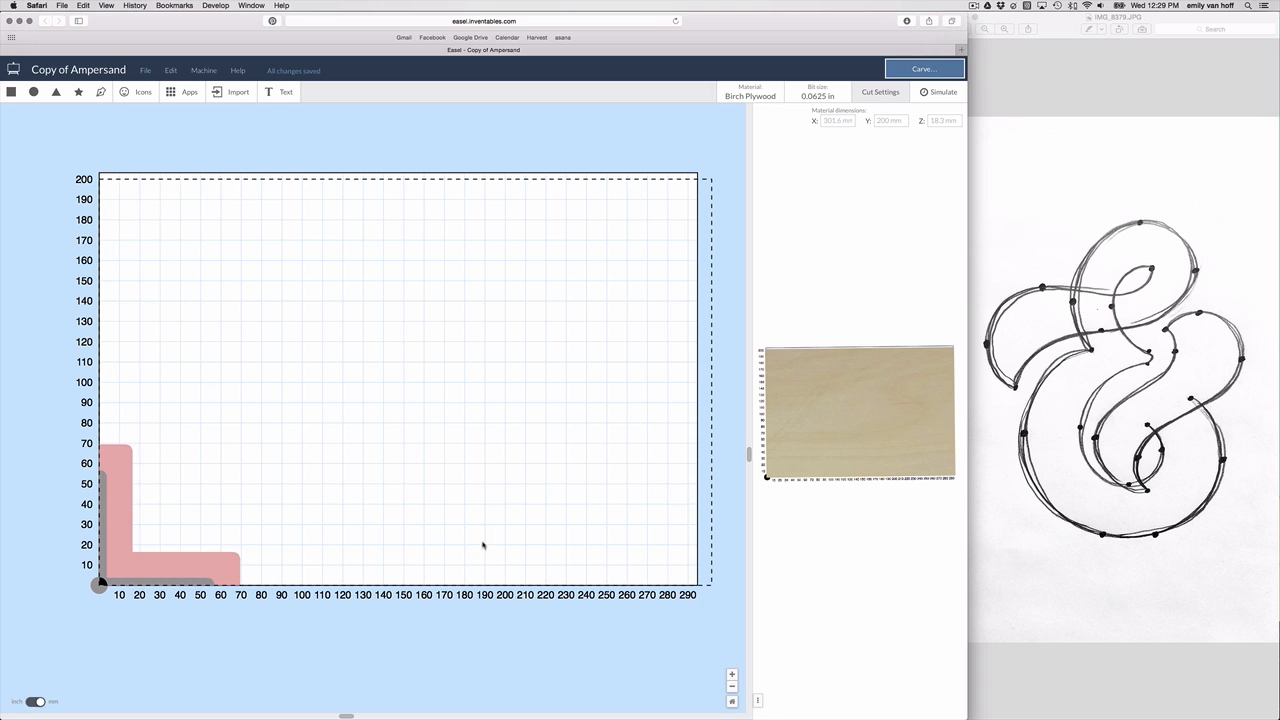
pyautogui.moveTo(768, 292)
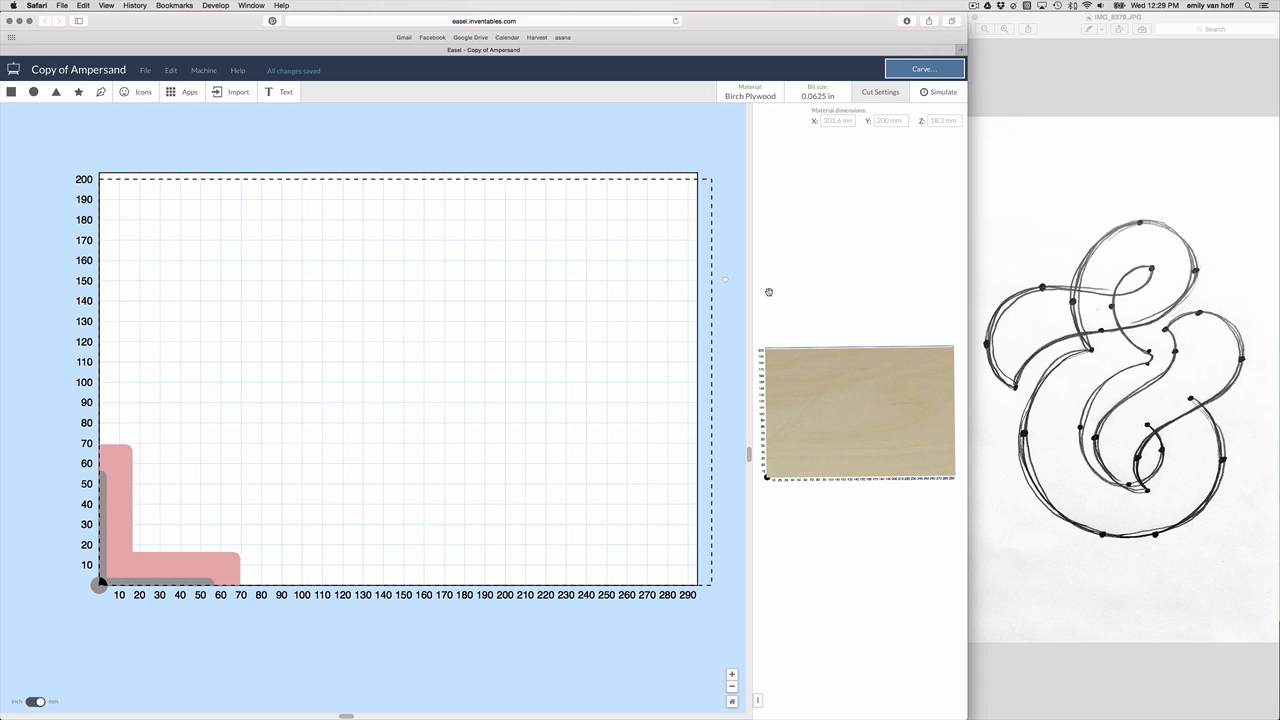
pyautogui.moveTo(1222, 263)
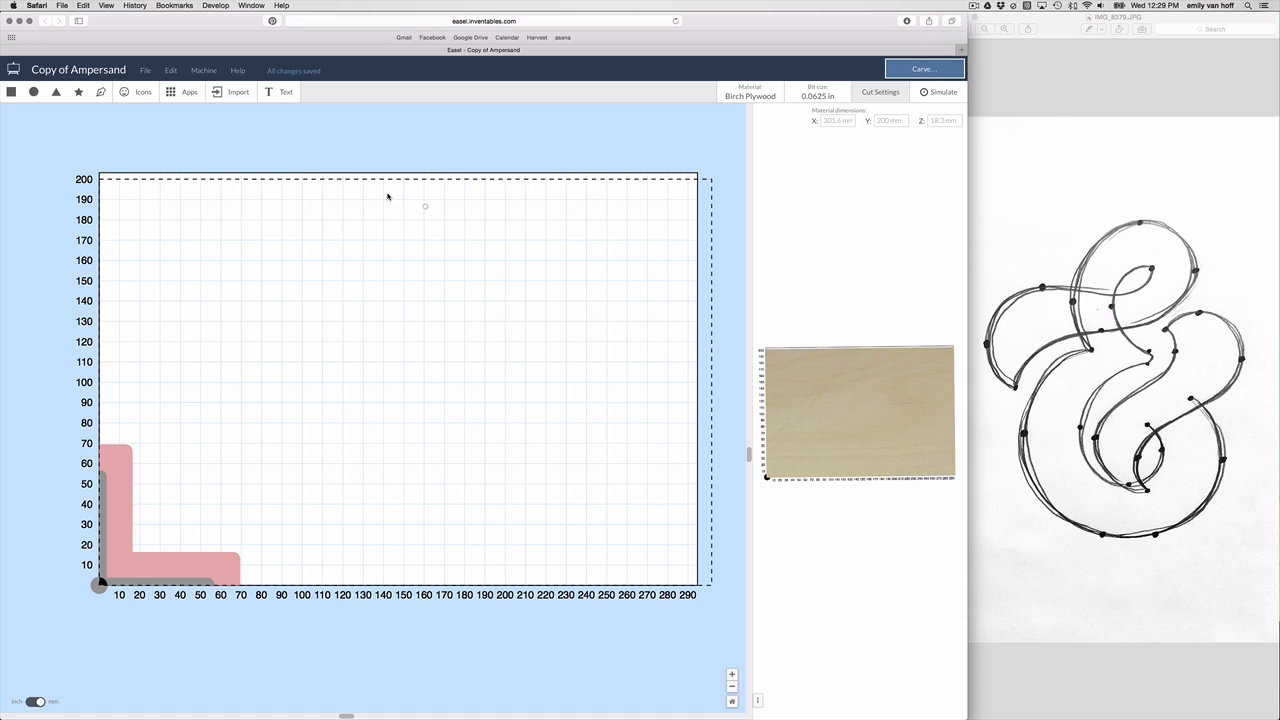
pyautogui.moveTo(385, 385)
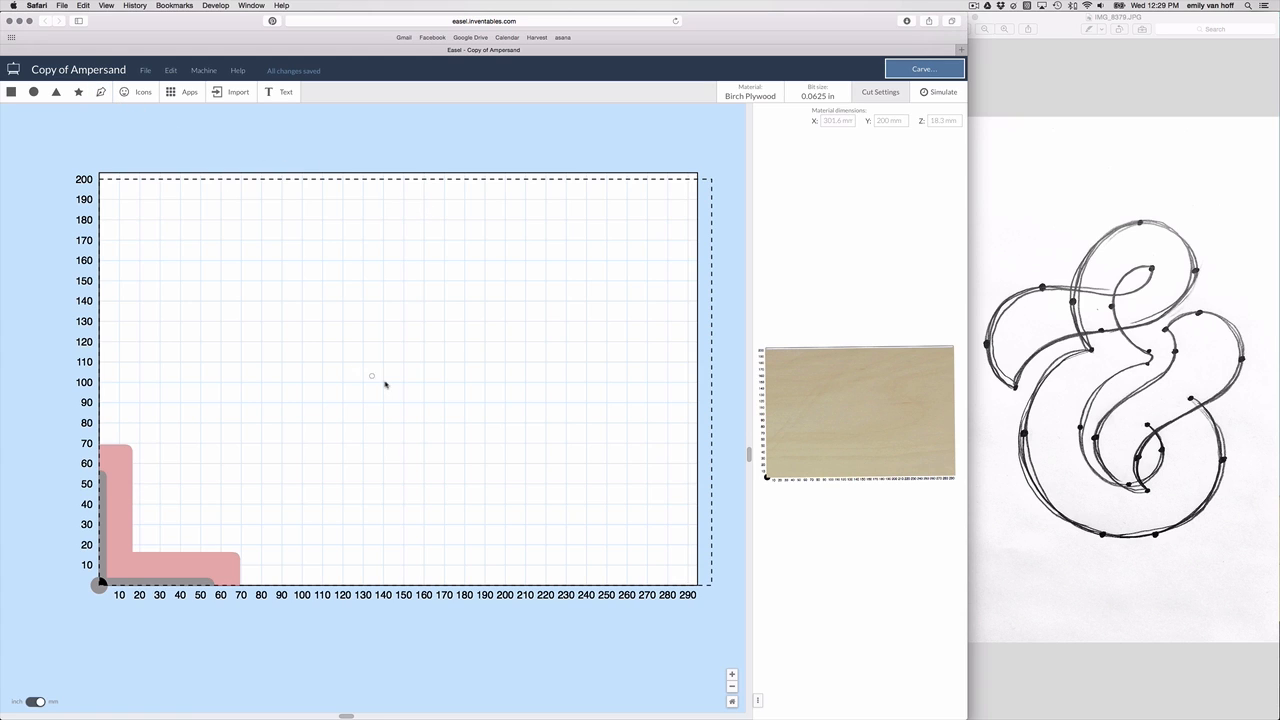
pyautogui.moveTo(333, 373)
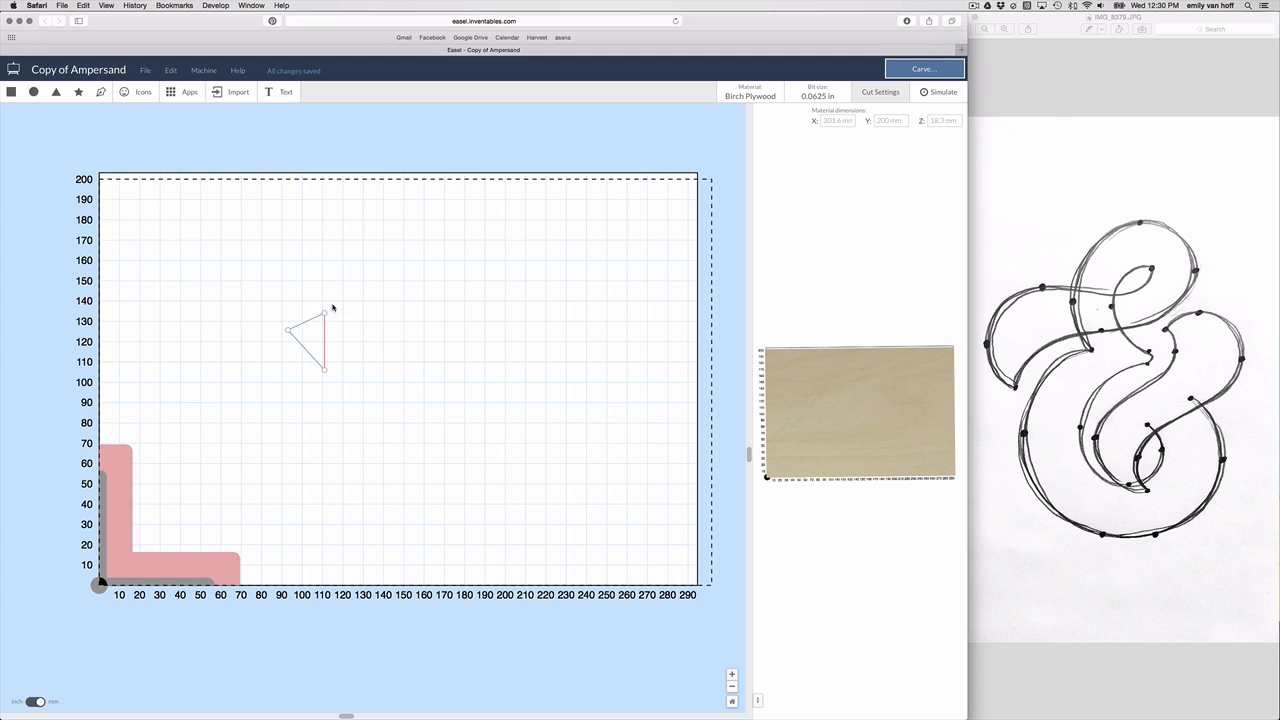
# - Trace the first corner points of the ampersand sketch as a polygon outline
pyautogui.moveTo(332, 315); pyautogui.dragTo(472, 283)
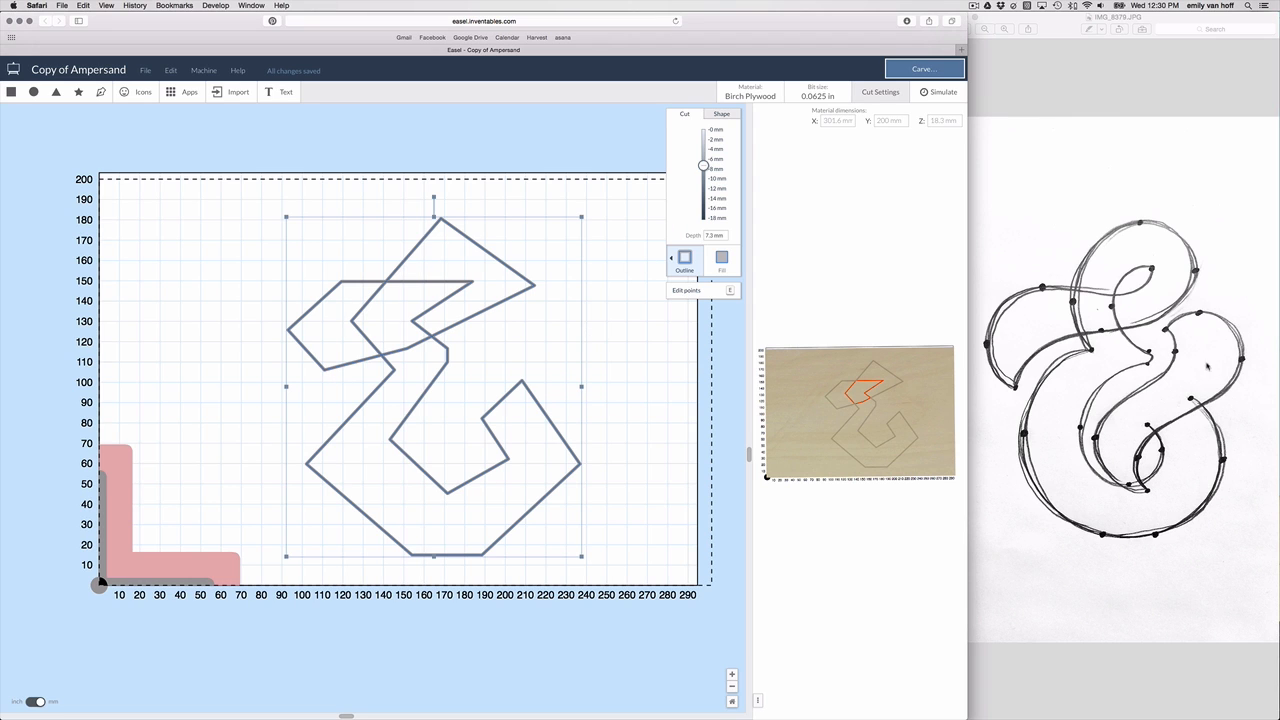
pyautogui.moveTo(813, 210)
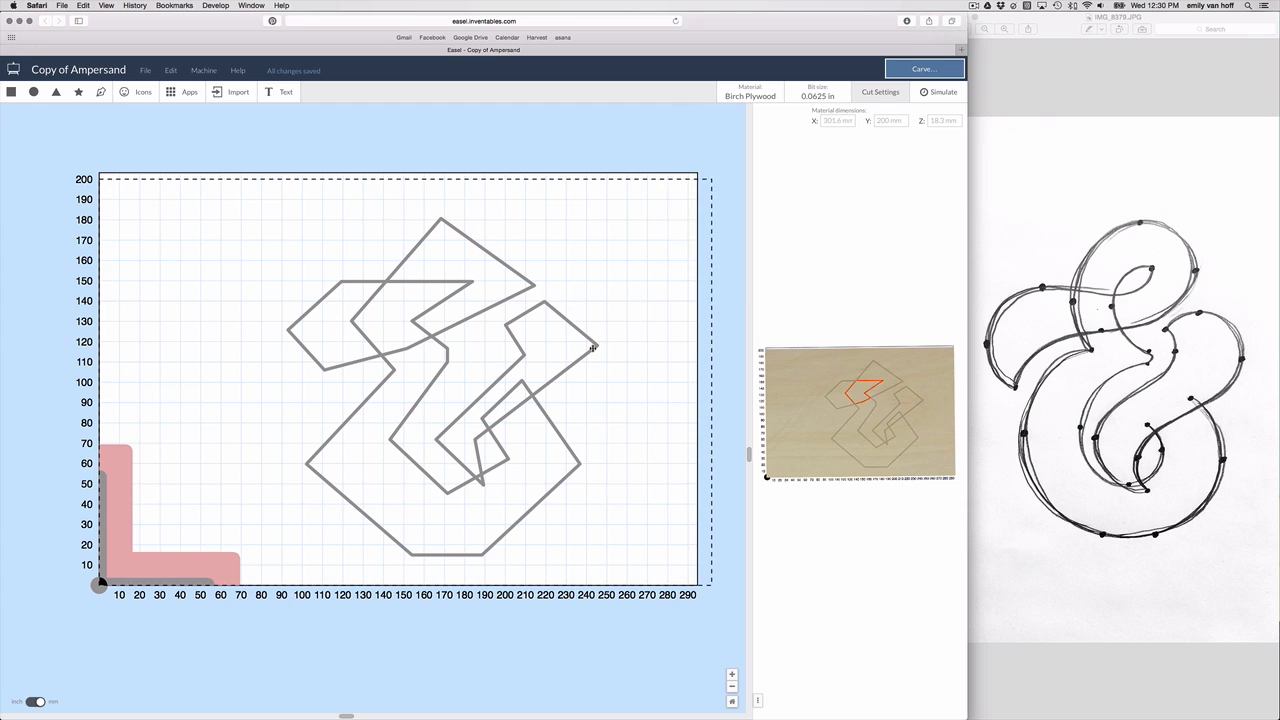
# - Close the second traced ampersand outline and select the angular outer outline for reshaping
pyautogui.click(595, 347)
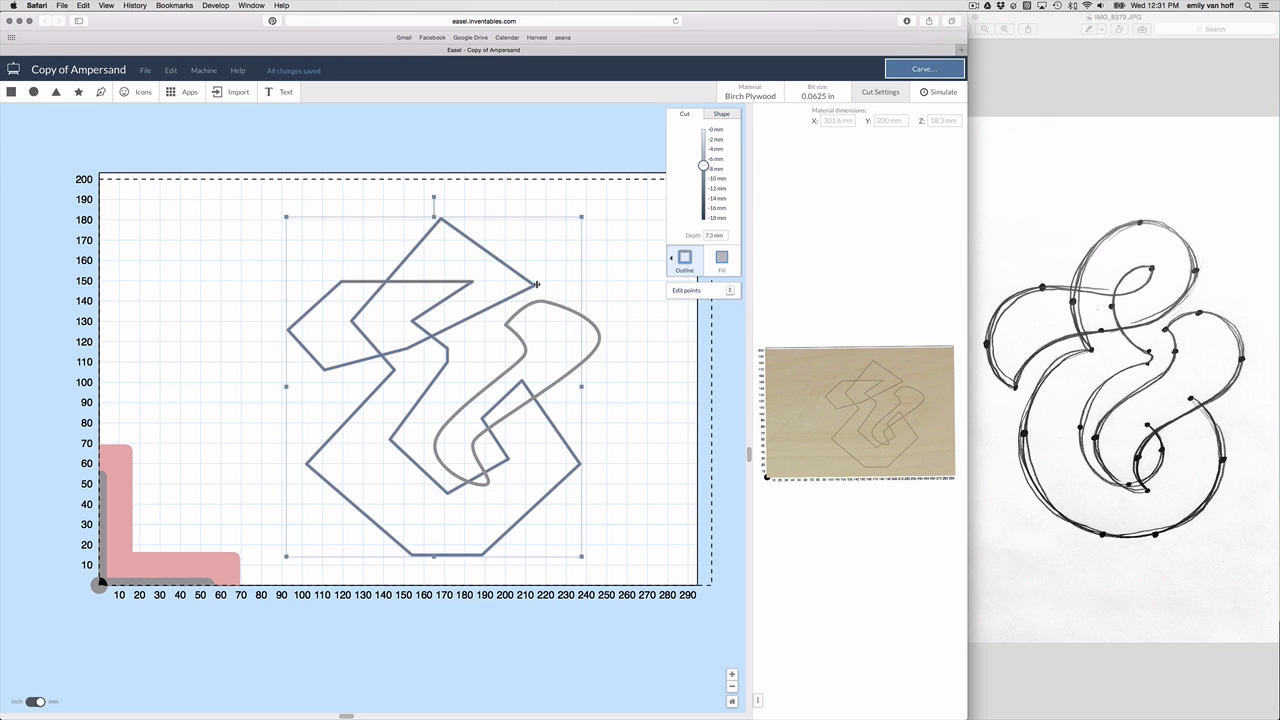
pyautogui.click(686, 290)
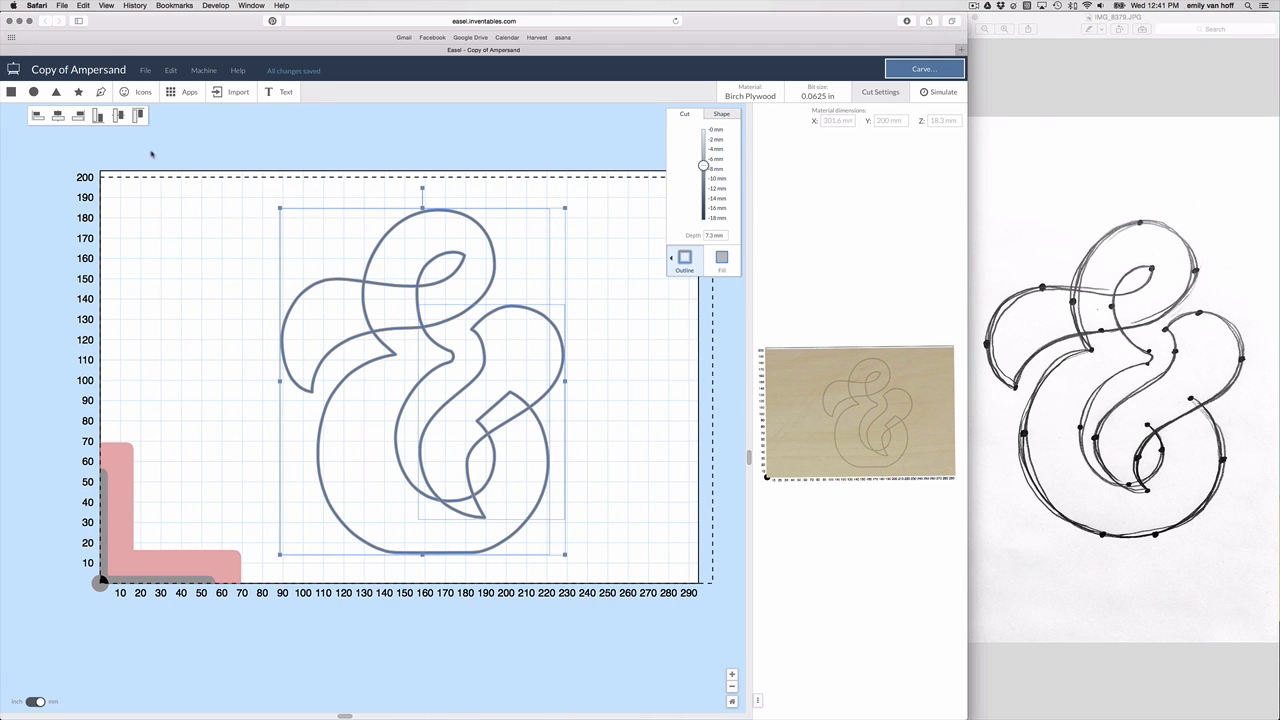
# - Weld the two curved outlines into one ampersand and set it to cut as an outline
pyautogui.click(721, 258)
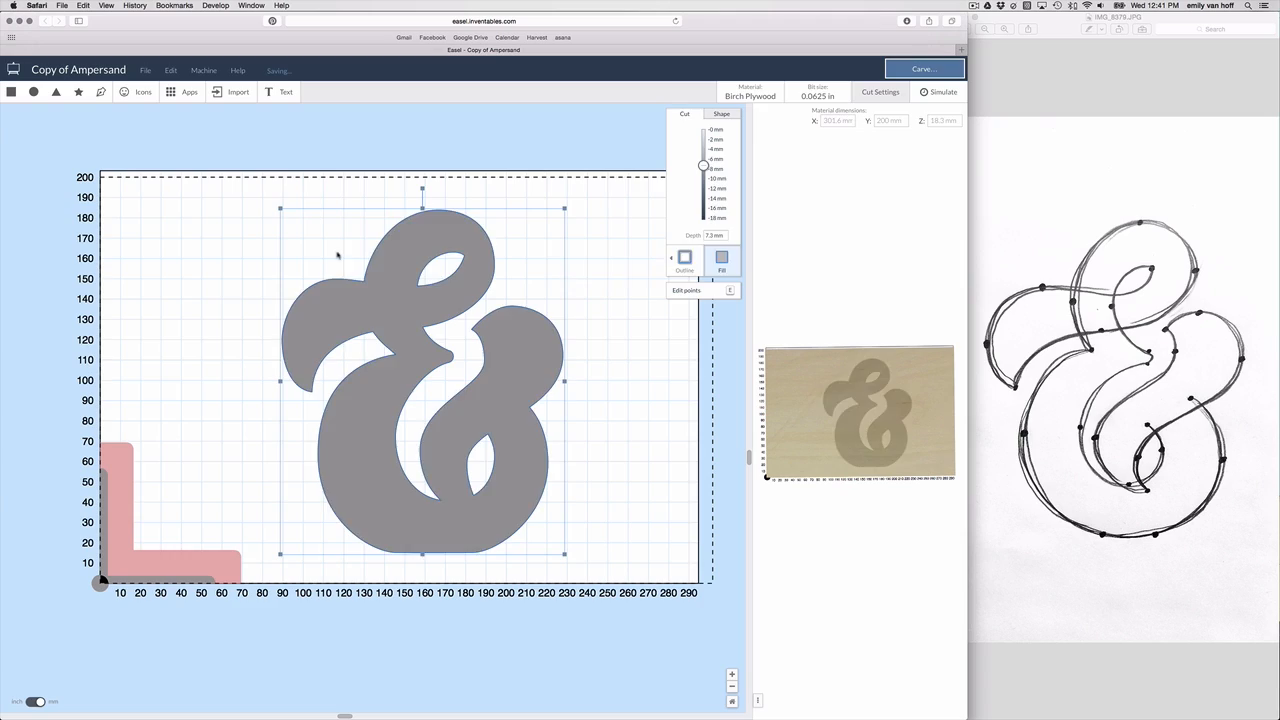
pyautogui.click(684, 259)
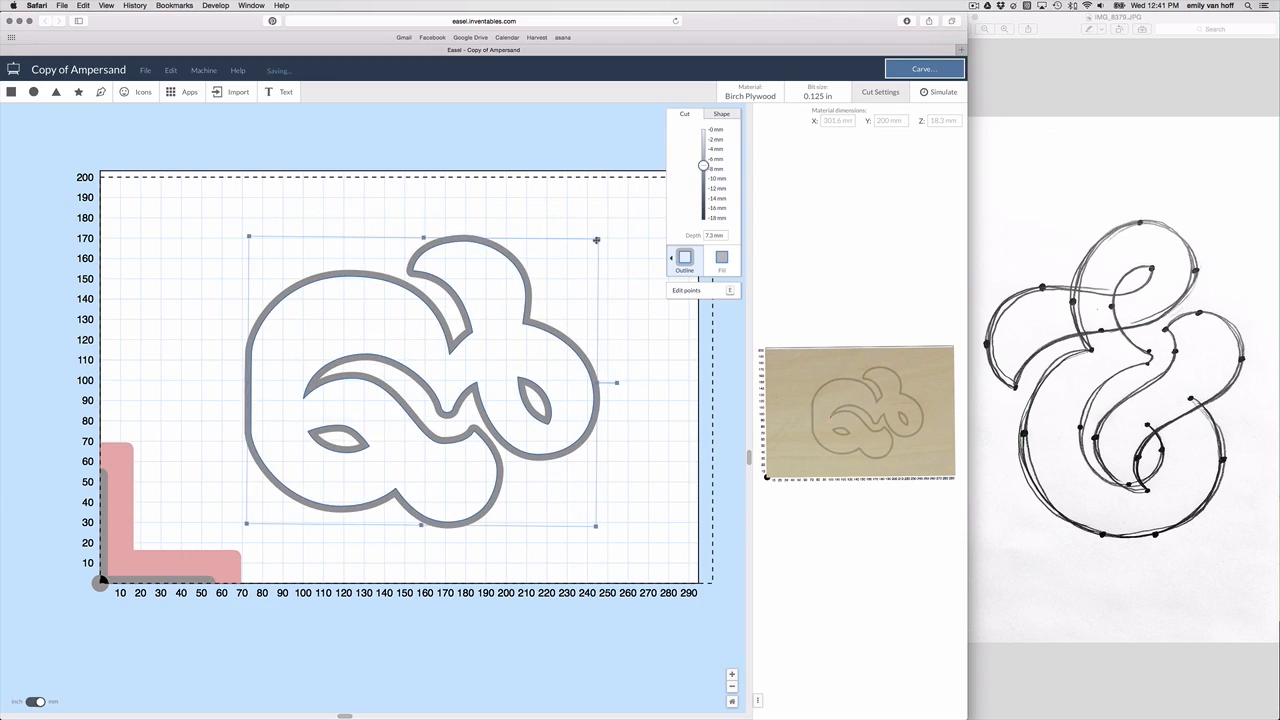